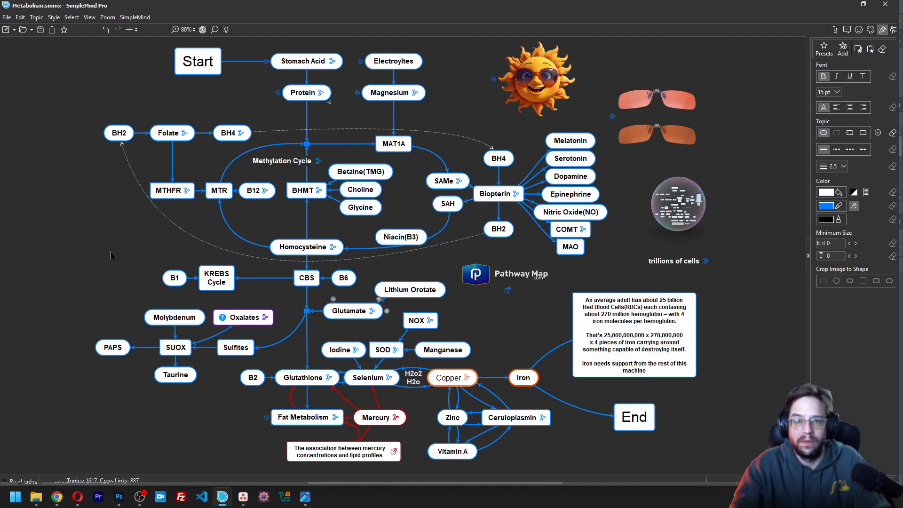
- Follow the Folate topic's link into the detailed folate cycle map with DHFR and NK-cell notes
left_click(168, 132)
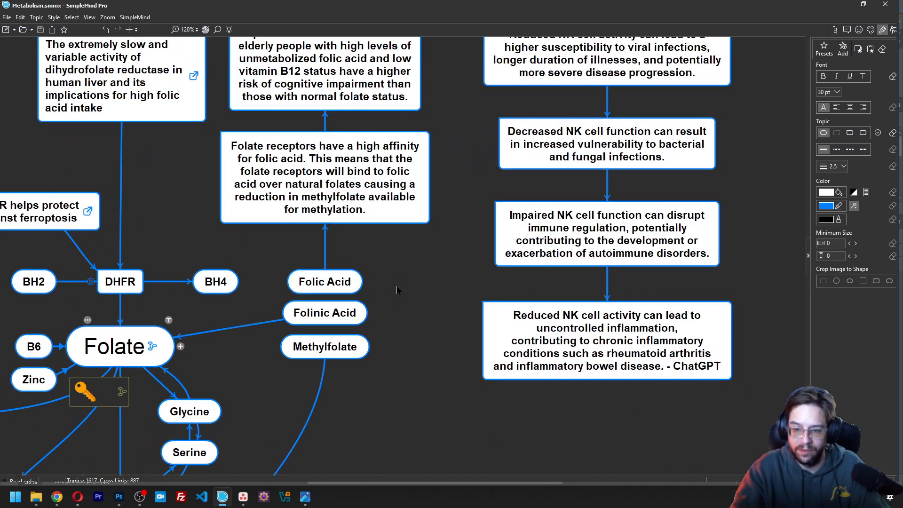
- Pan the canvas from the NK-cell notes to the Folate topic and its MTHFR-to-MTR chain
scroll("up", 3)
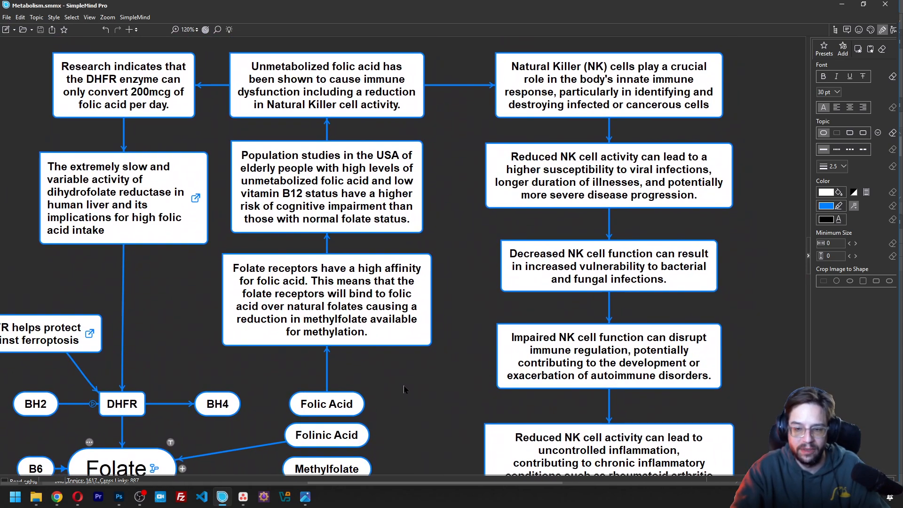
scroll("up", 3)
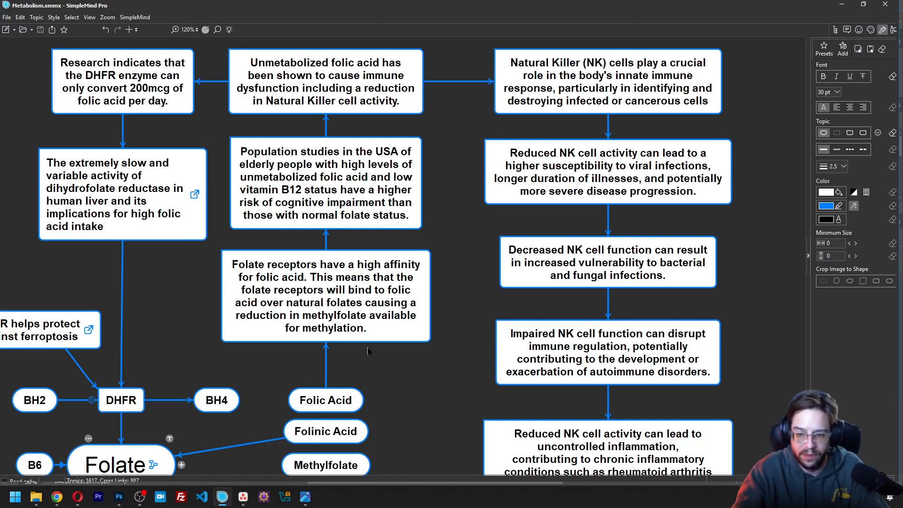
mouse_move(138, 409)
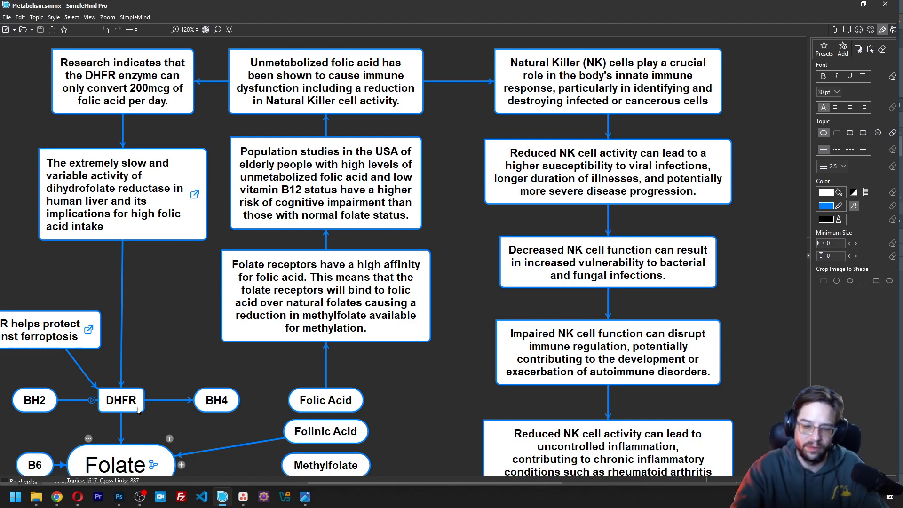
mouse_move(183, 391)
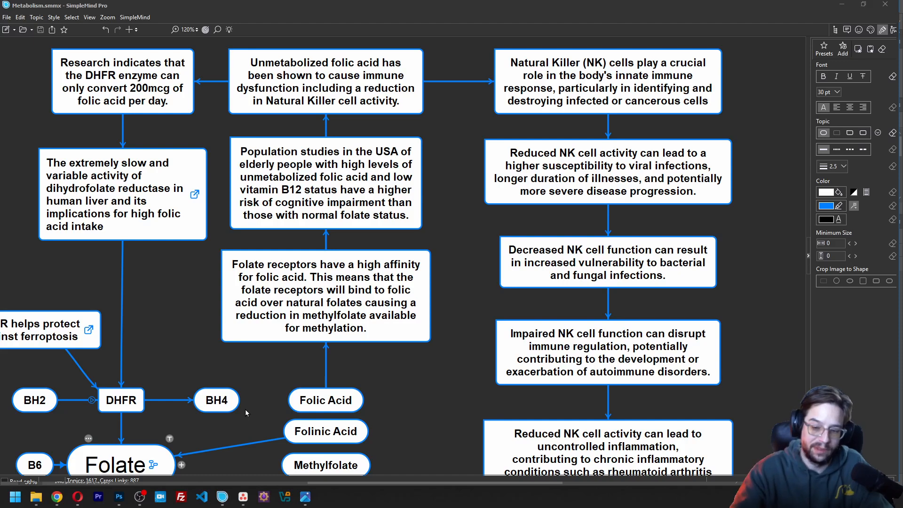
mouse_move(257, 434)
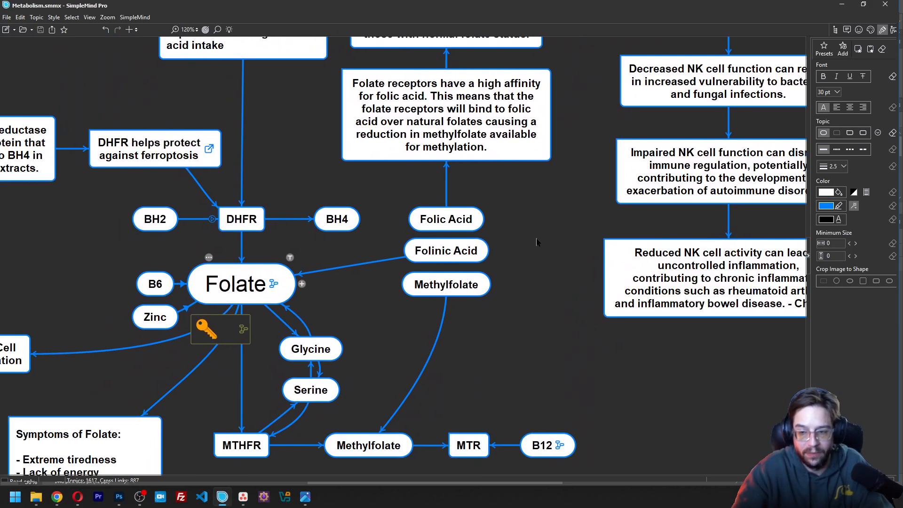
- Highlight Folinic Acid, Folate and Methylfolate inputs while explaining the folate hub
left_click(446, 250)
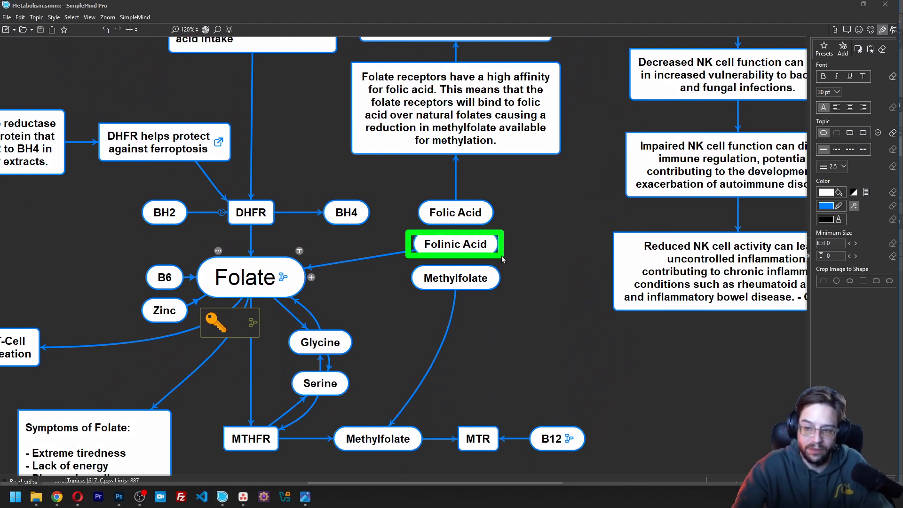
mouse_move(387, 263)
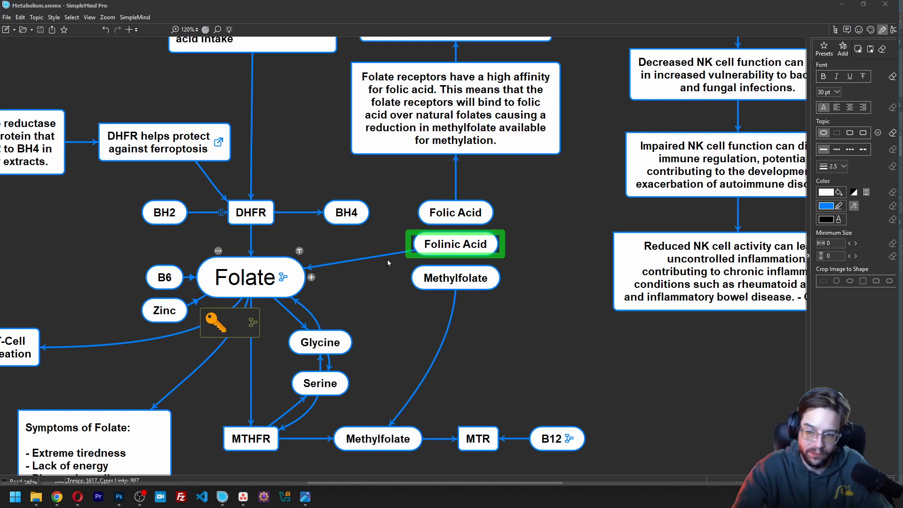
left_click(249, 276)
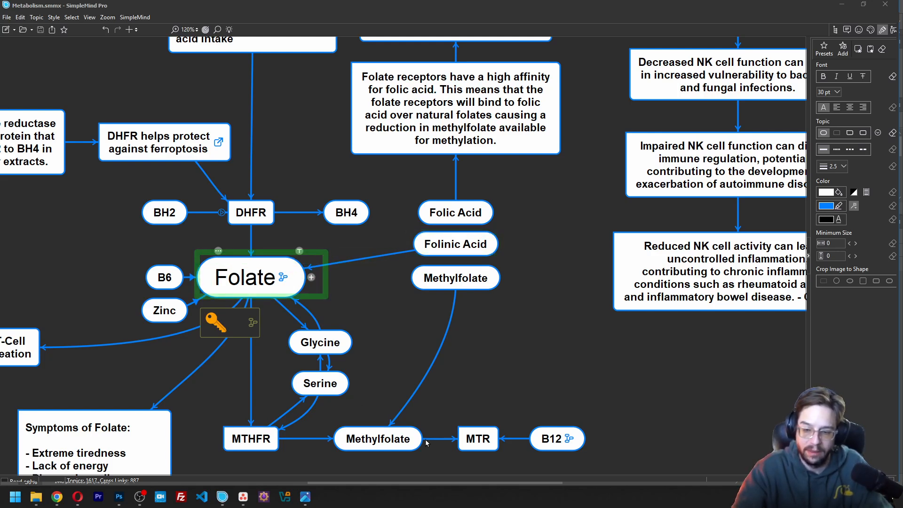
left_click(456, 277)
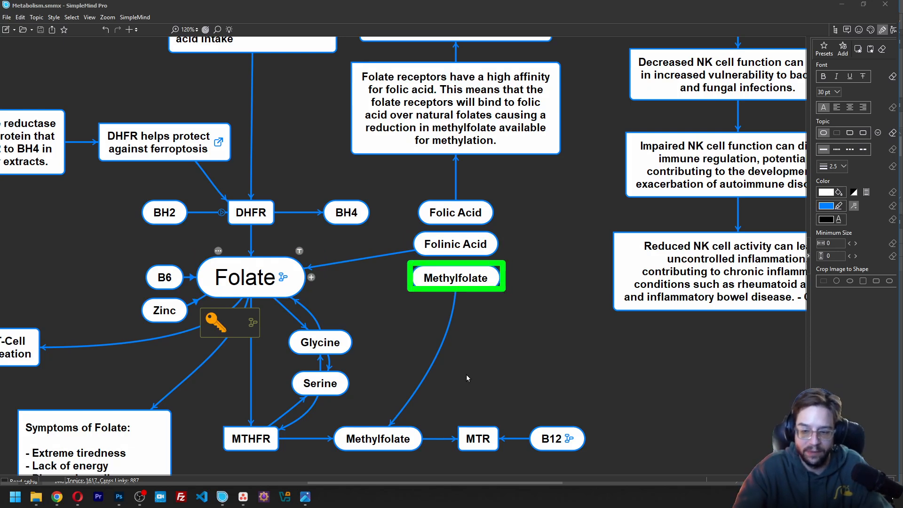
left_click(377, 439)
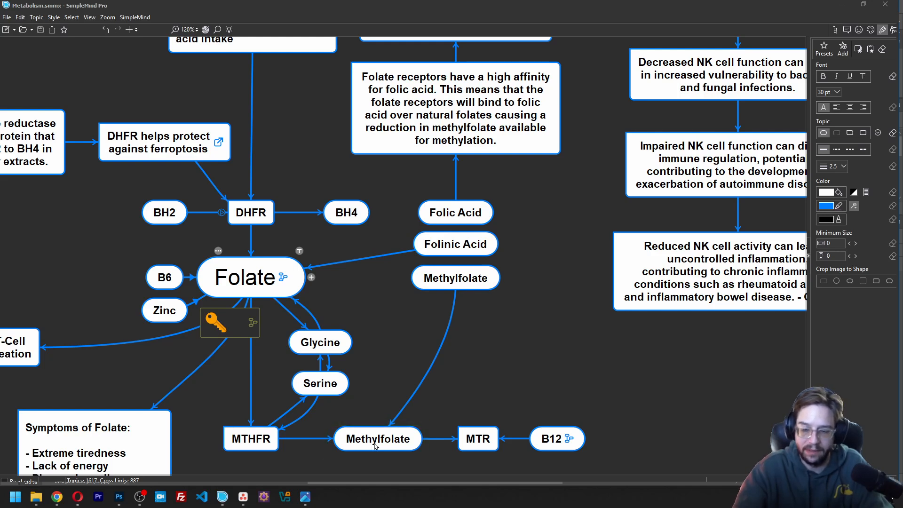
left_click(378, 438)
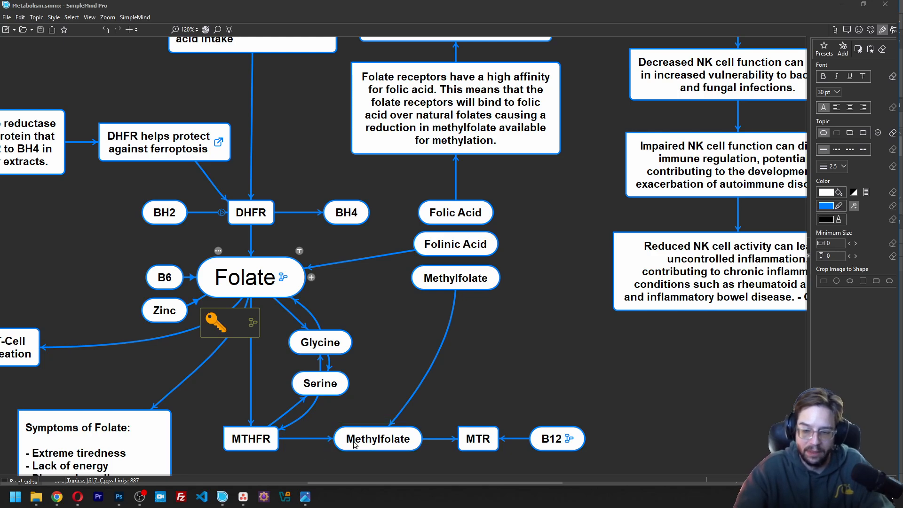
mouse_move(427, 294)
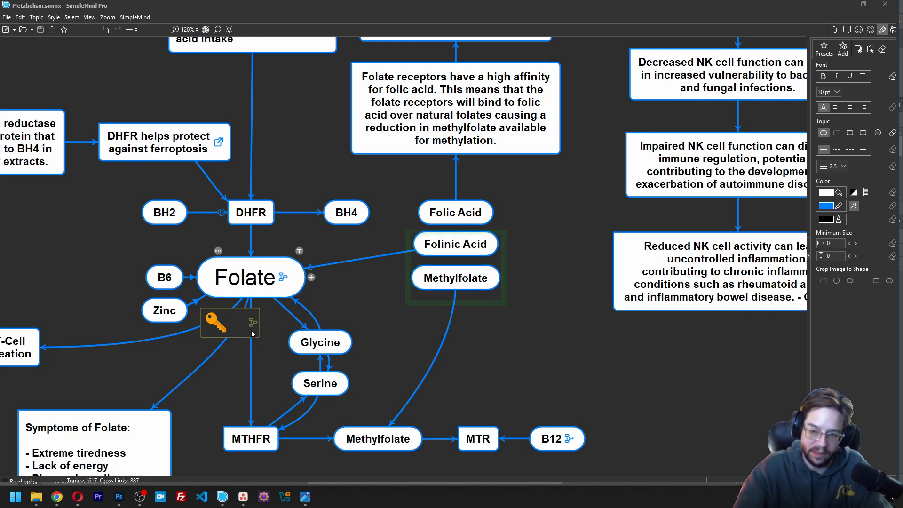
- Follow the link icon back to the main metabolism pathway map
left_click(243, 394)
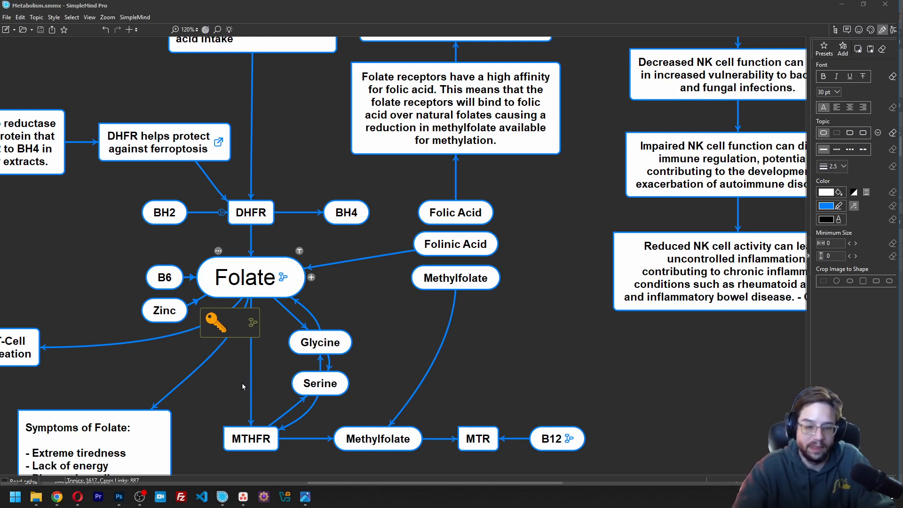
mouse_move(228, 390)
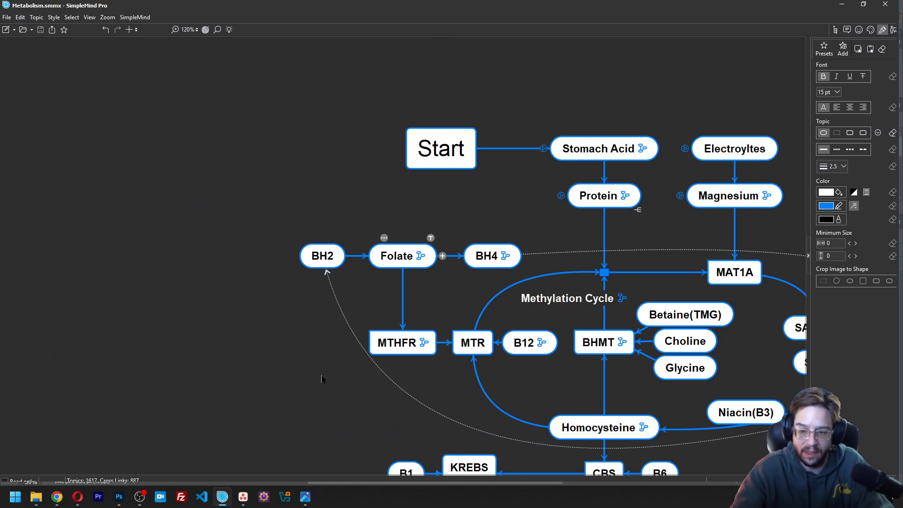
- Zoom out from 125% to about 90% so the whole Start-to-End pathway fits the window
scroll("down", 3)
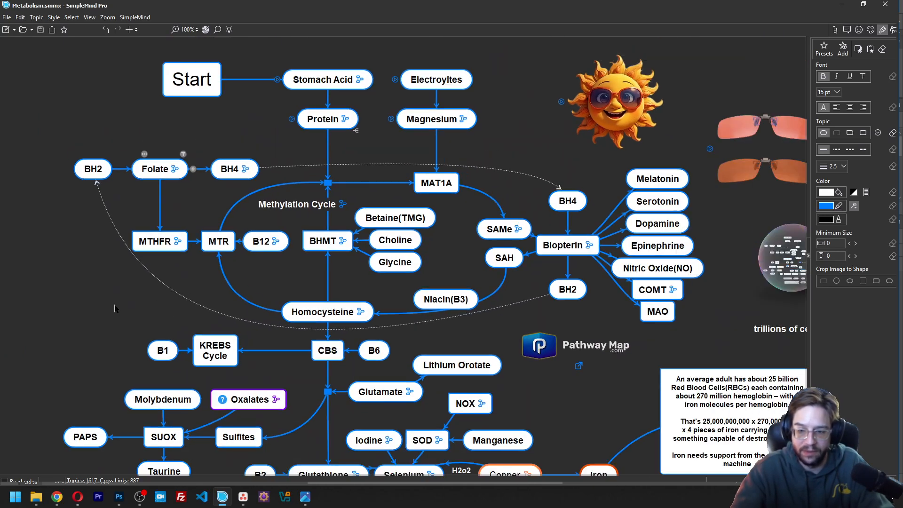
scroll("down", 3)
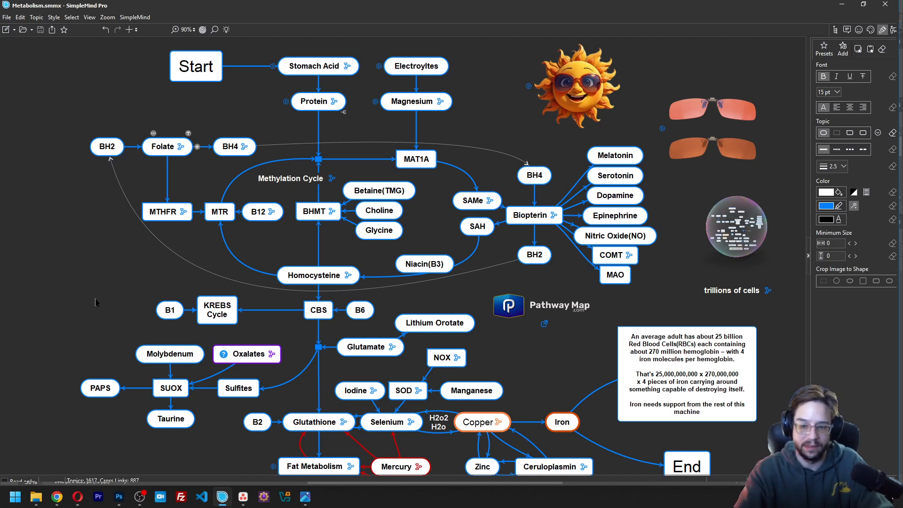
mouse_move(87, 256)
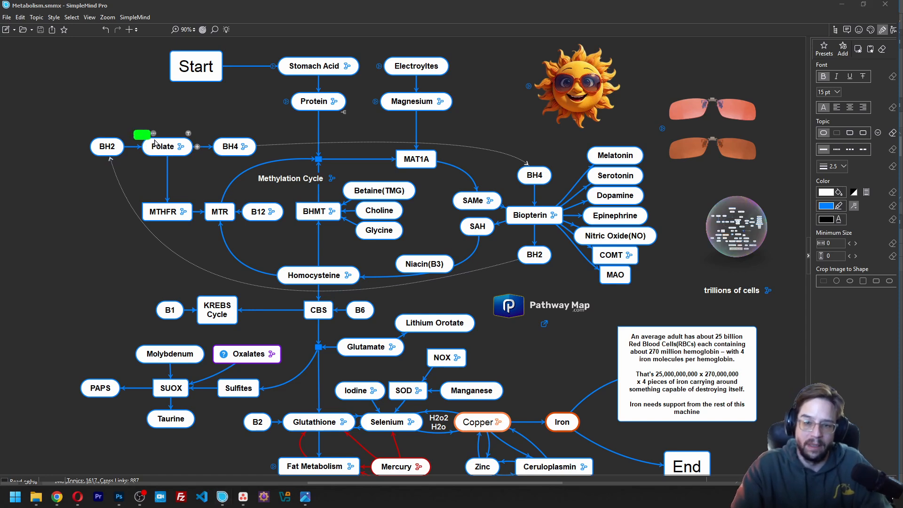
left_click(168, 147)
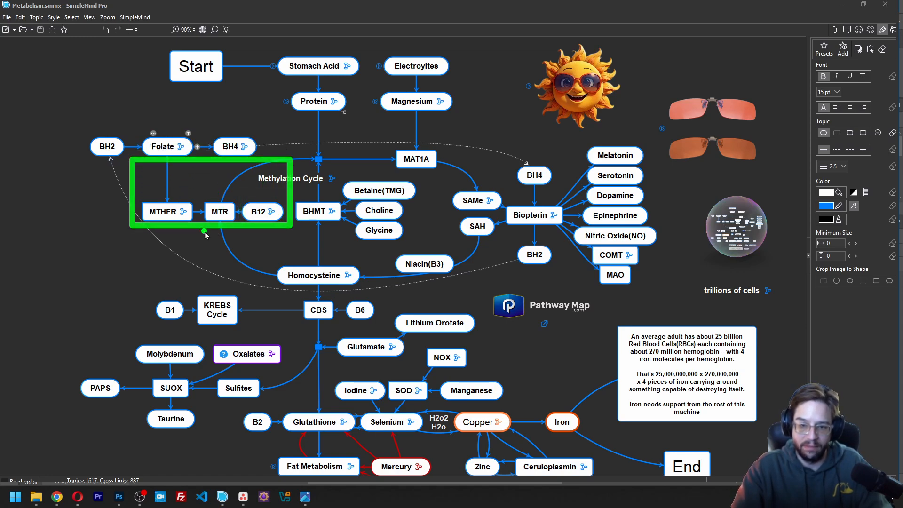
left_click(317, 275)
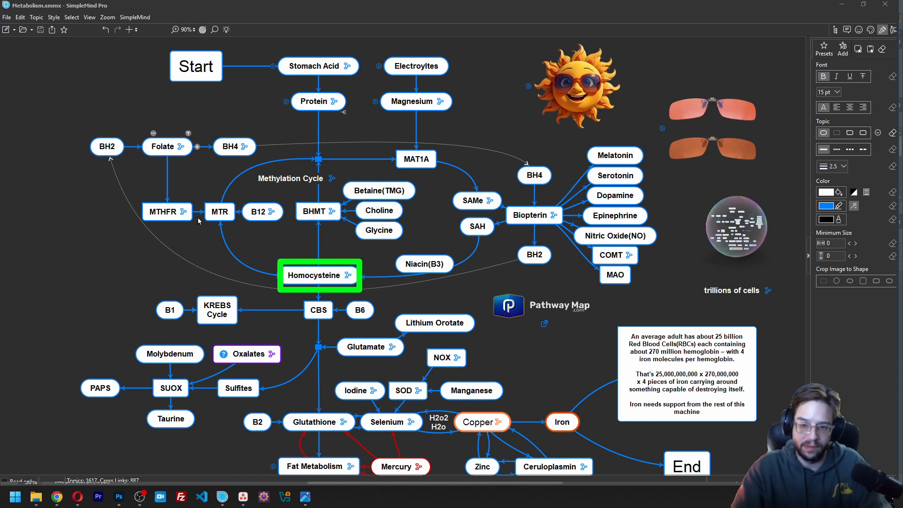
left_click(219, 211)
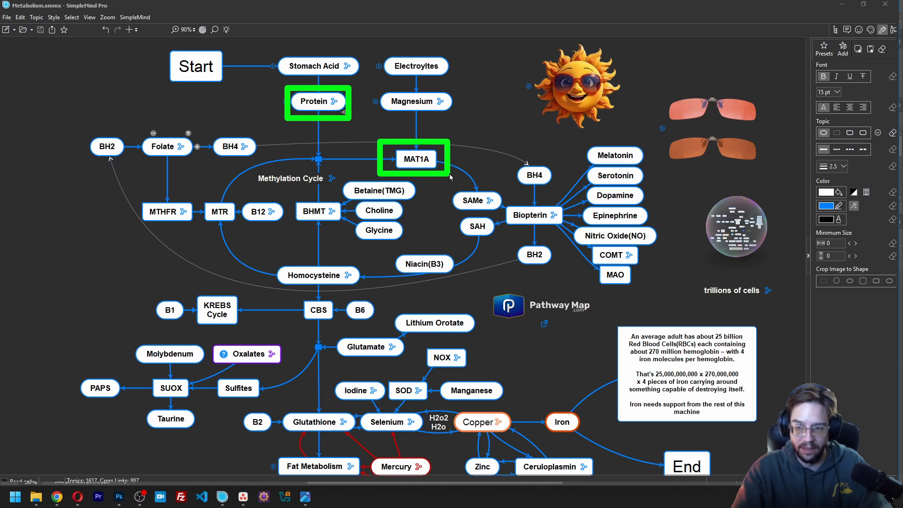
left_click(474, 201)
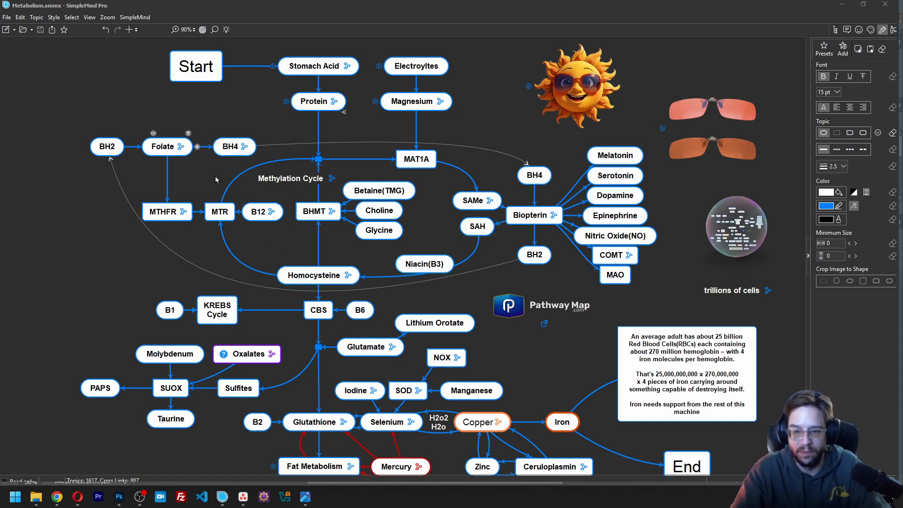
mouse_move(230, 190)
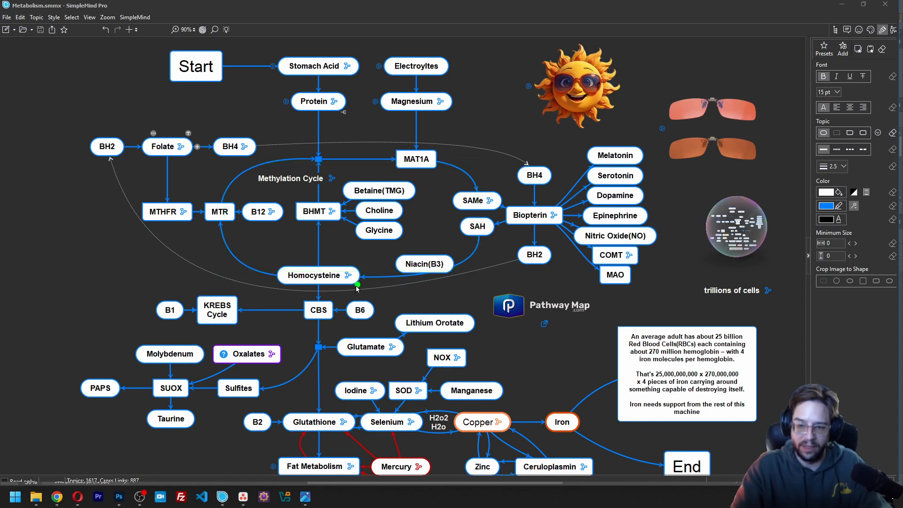
left_click(317, 275)
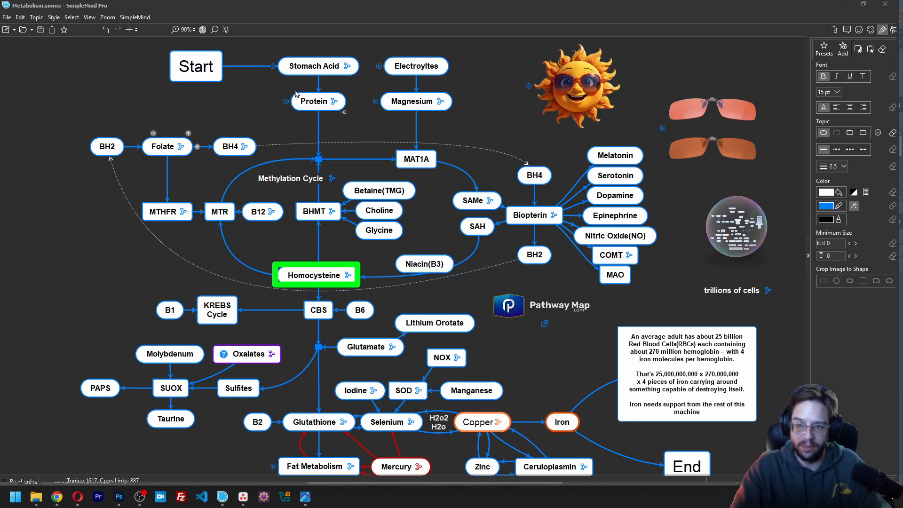
left_click(220, 210)
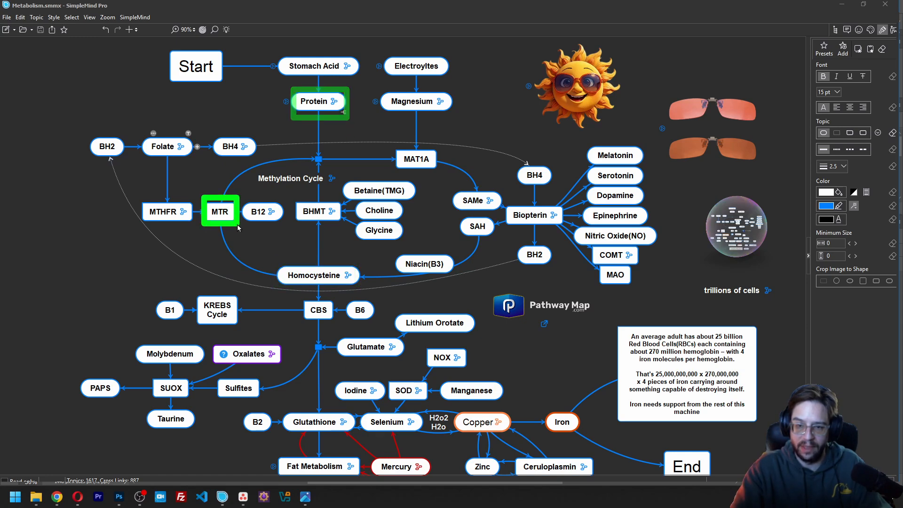
left_click(318, 211)
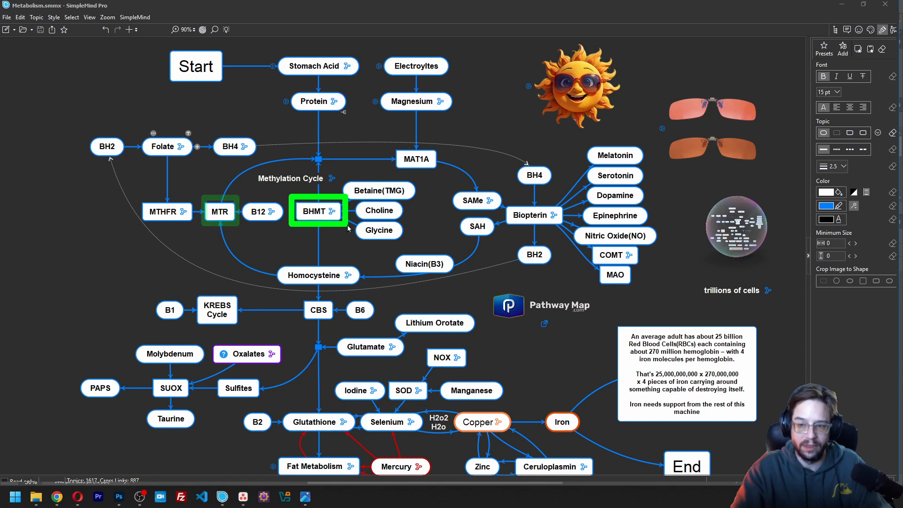
left_click(379, 190)
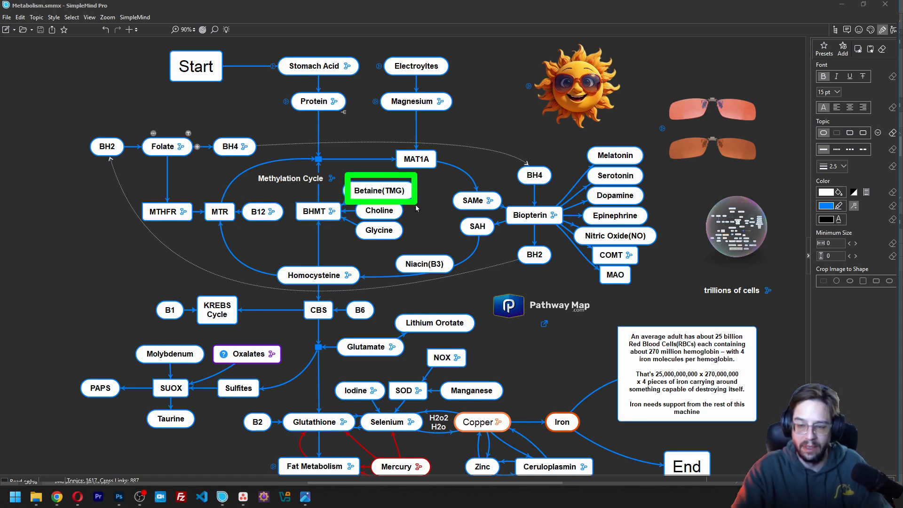
left_click(380, 210)
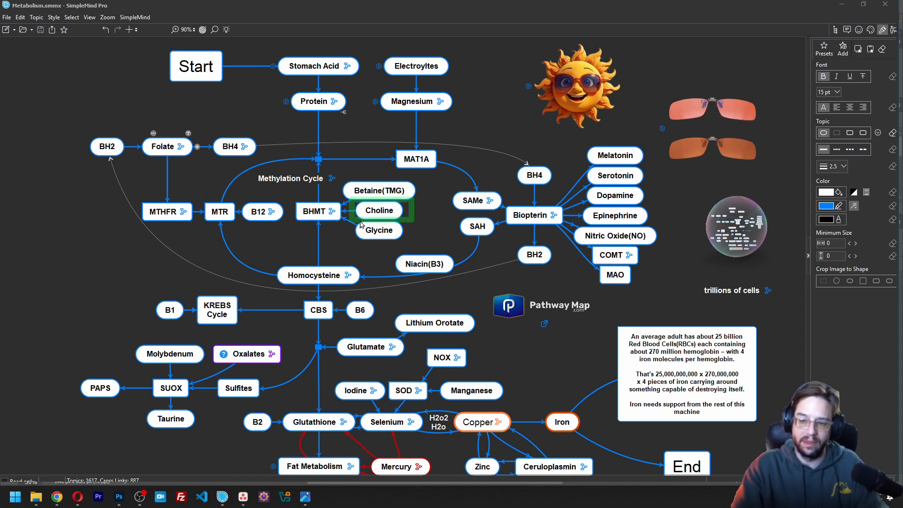
left_click(379, 230)
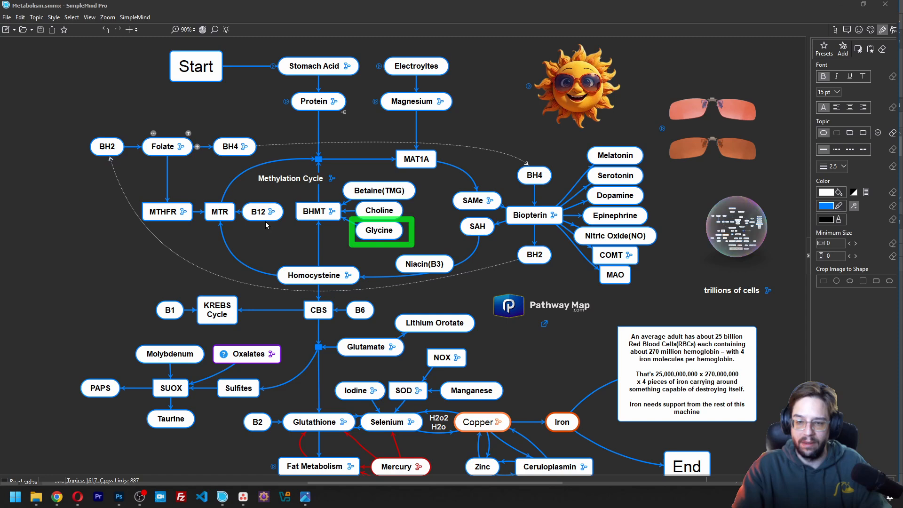
left_click(317, 210)
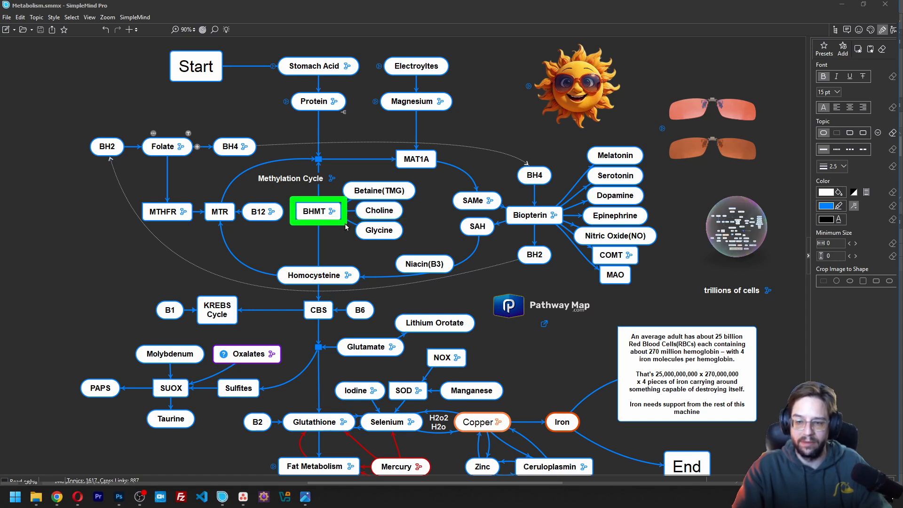
left_click(219, 211)
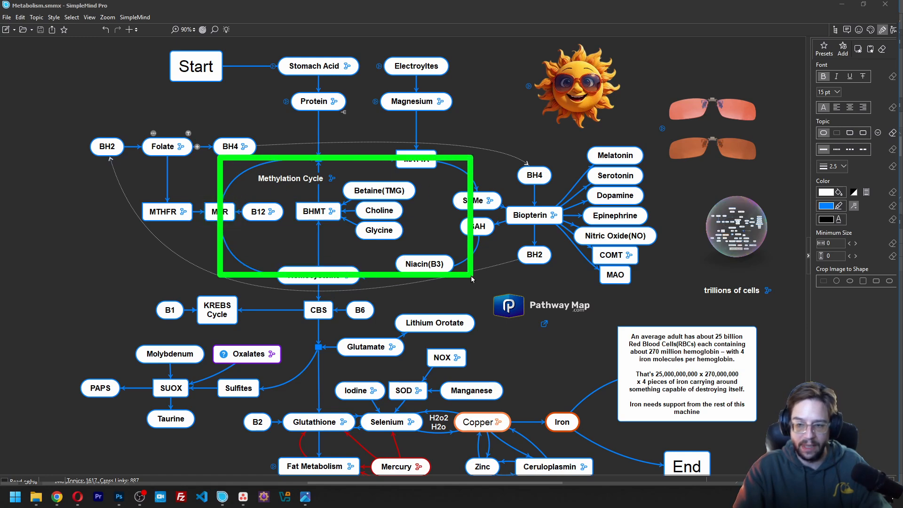
mouse_move(242, 219)
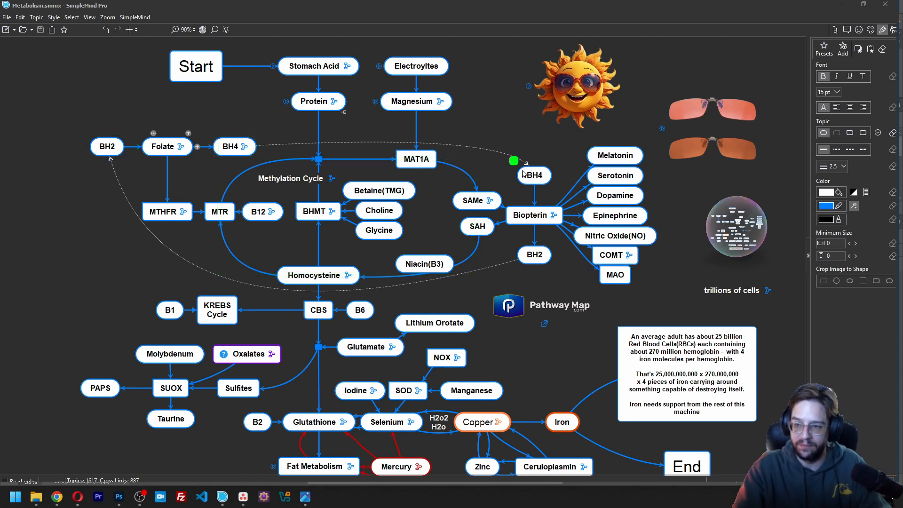
left_click(533, 255)
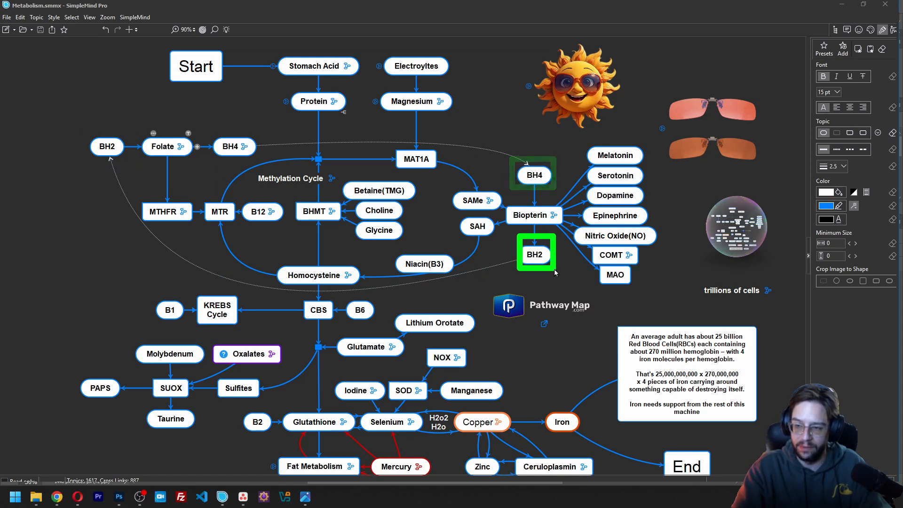
left_click(98, 222)
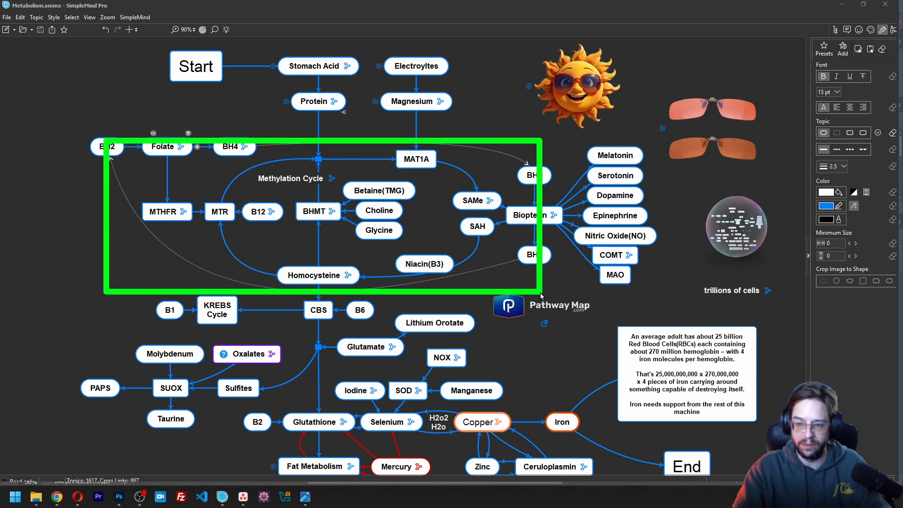
mouse_move(214, 170)
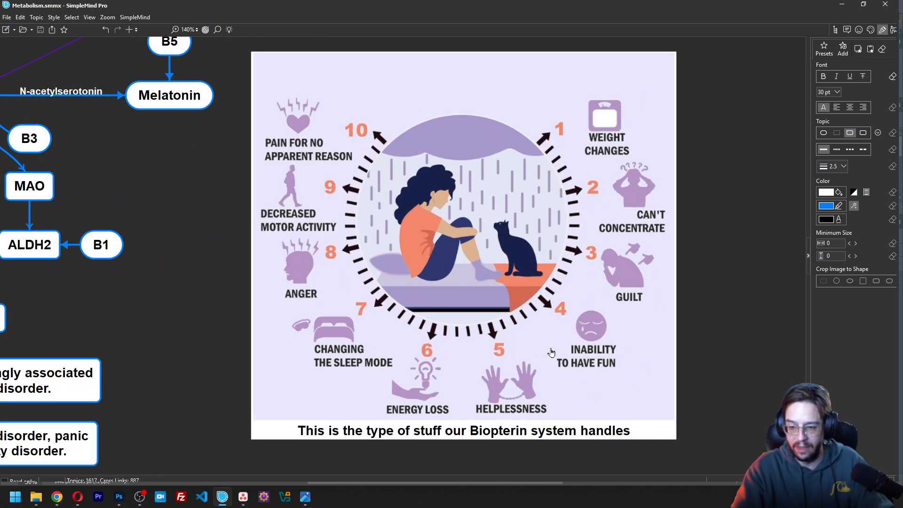
- Pan through the Biopterin submap and back up to Start and the methylation cycle
scroll("down", 3)
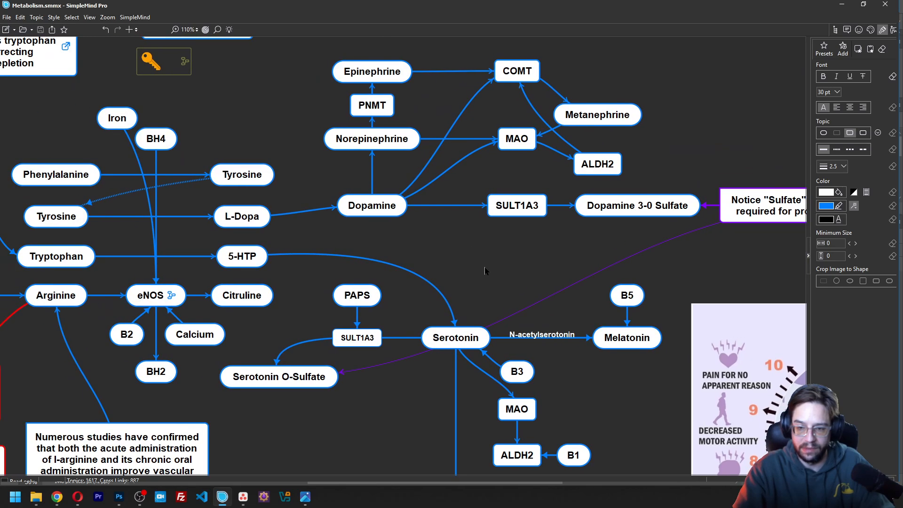
mouse_move(467, 427)
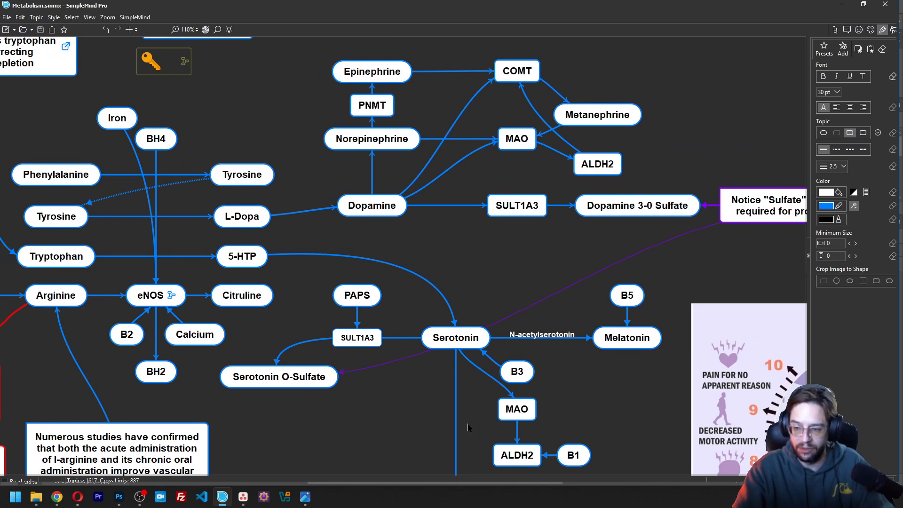
mouse_move(321, 238)
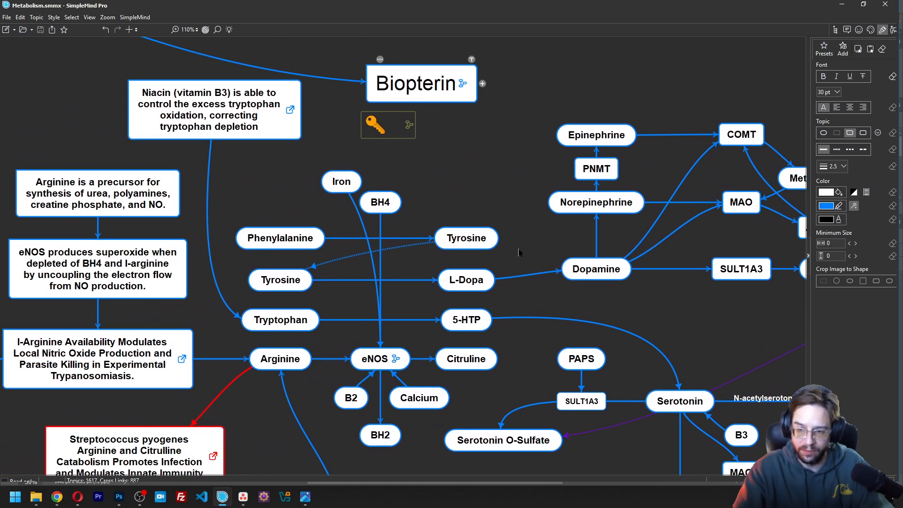
mouse_move(401, 308)
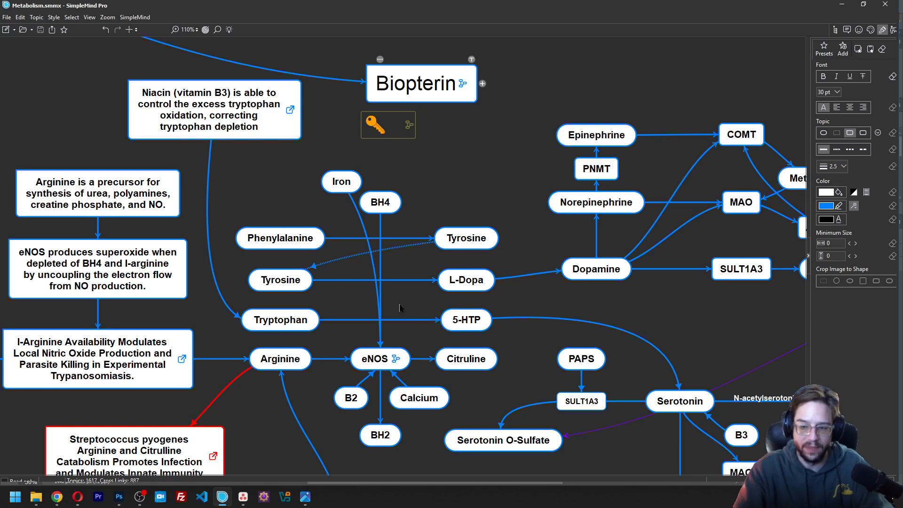
scroll("down", 3)
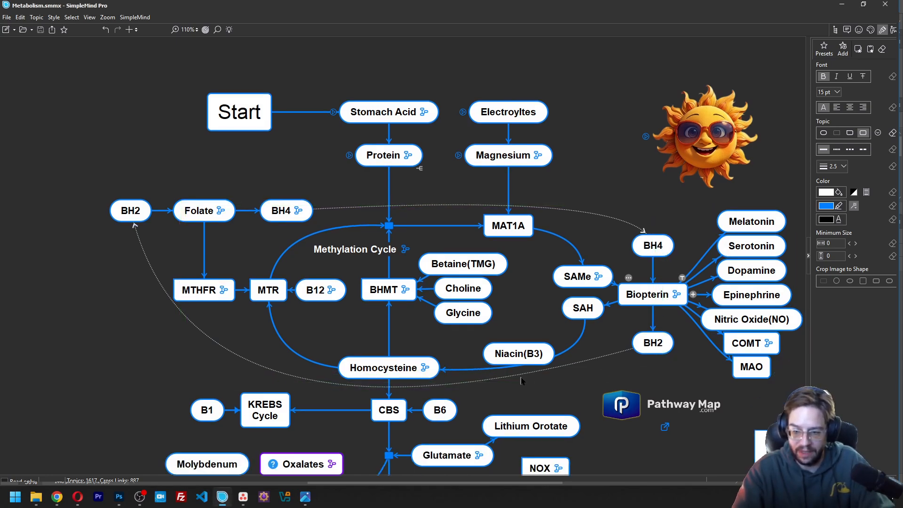
scroll("down", 3)
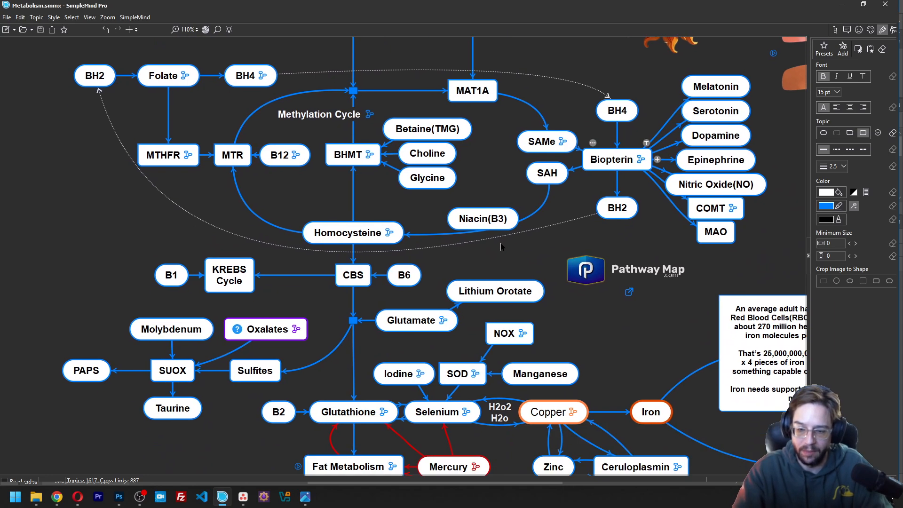
scroll("down", 3)
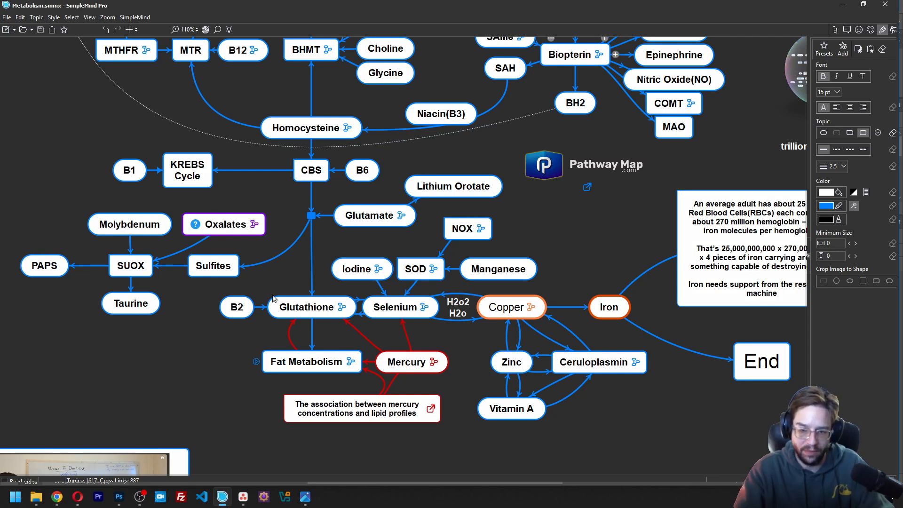
left_click(310, 306)
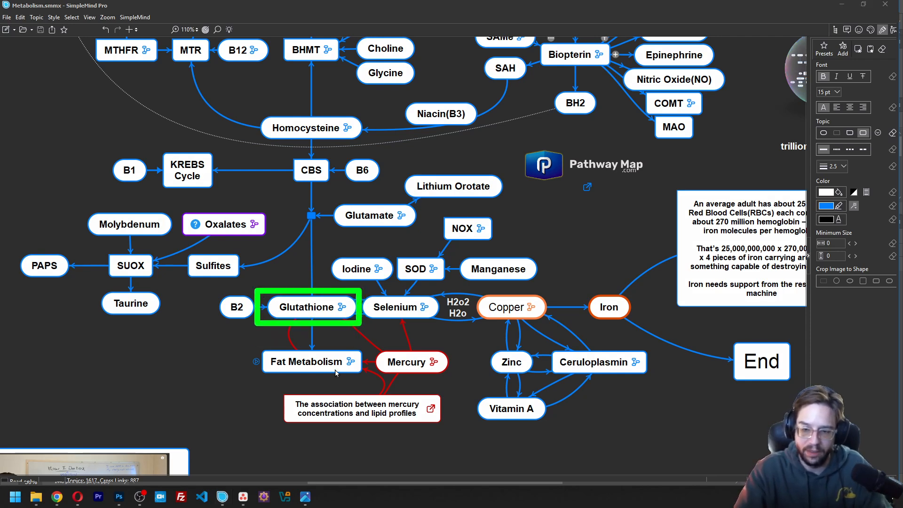
left_click(411, 361)
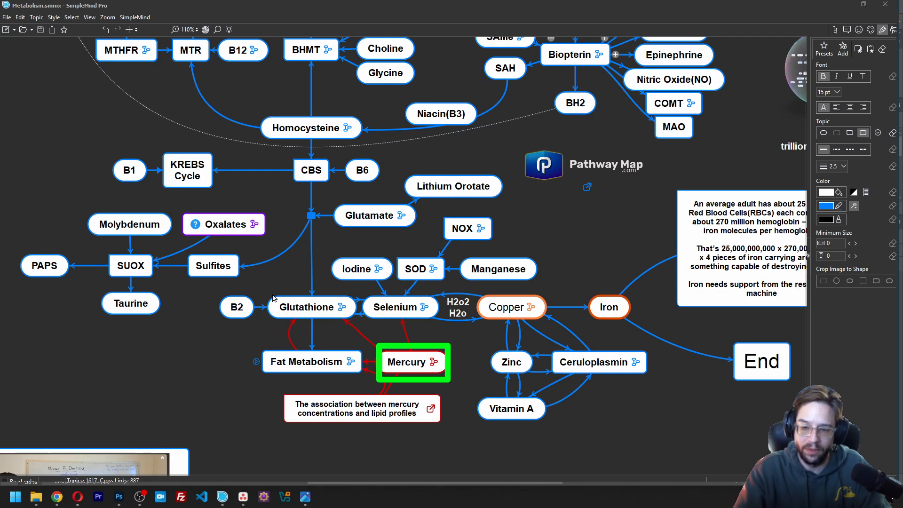
left_click(309, 362)
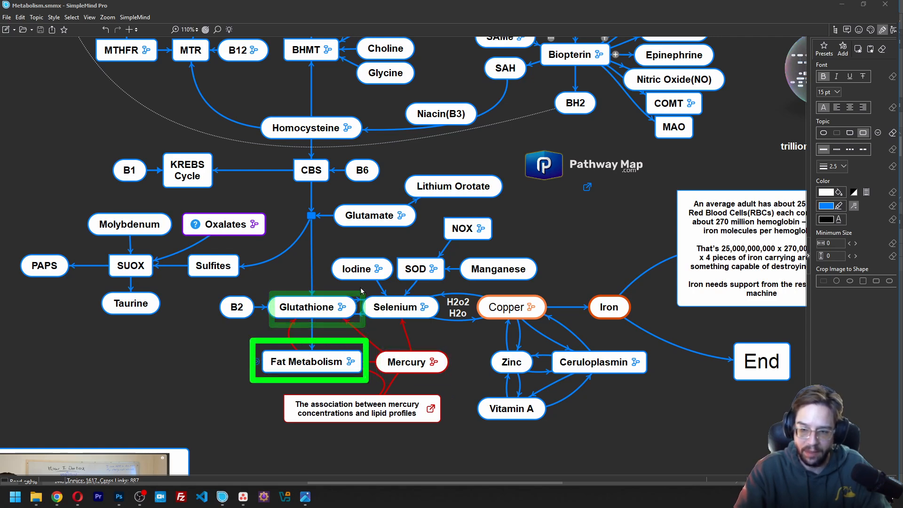
left_click(359, 268)
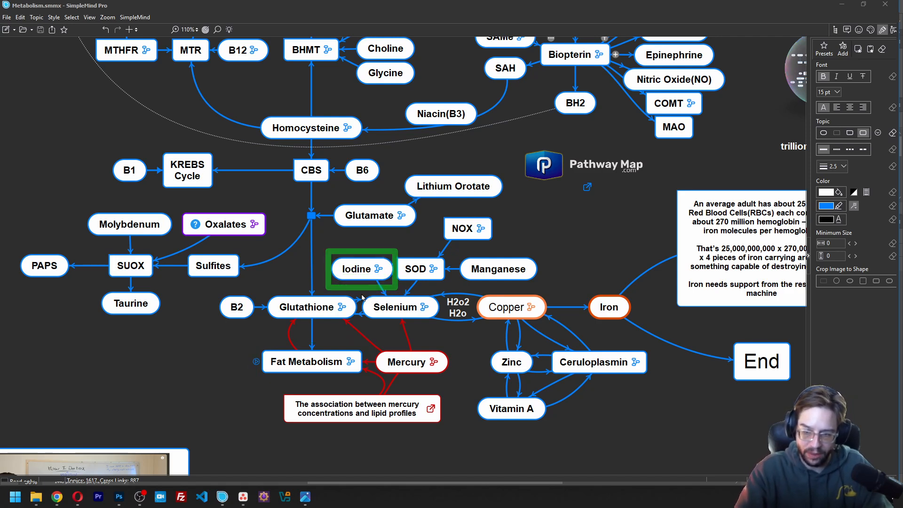
left_click(399, 307)
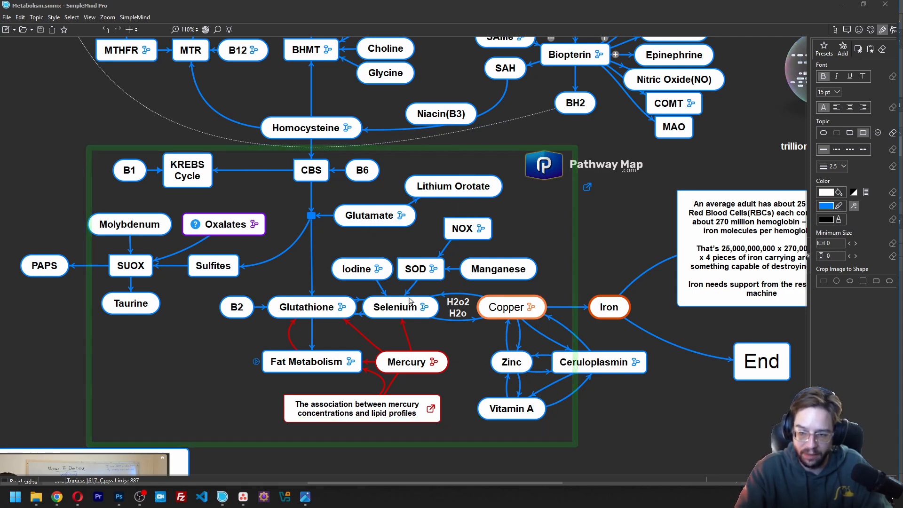
left_click(446, 320)
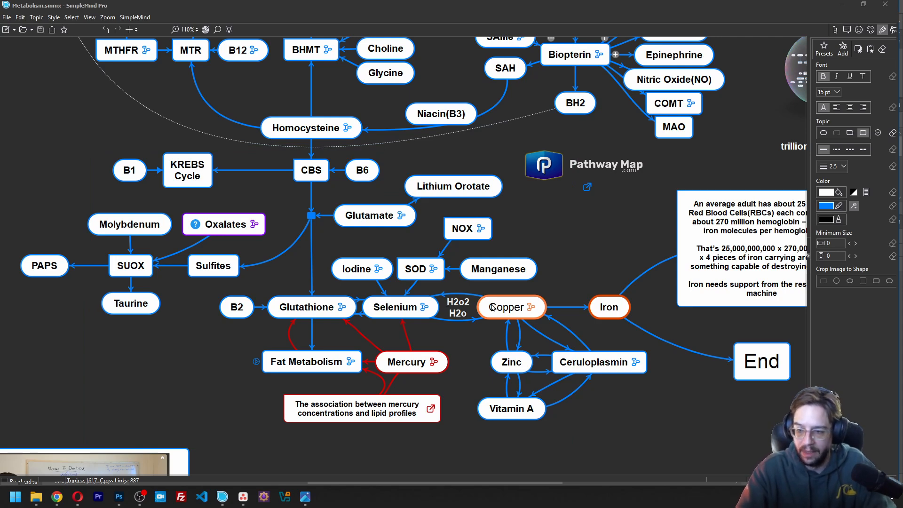
left_click(510, 307)
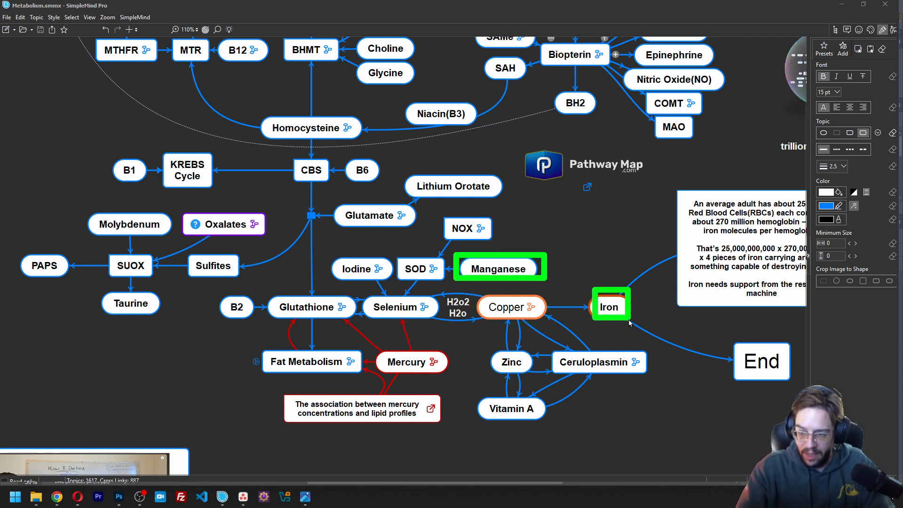
left_click(421, 268)
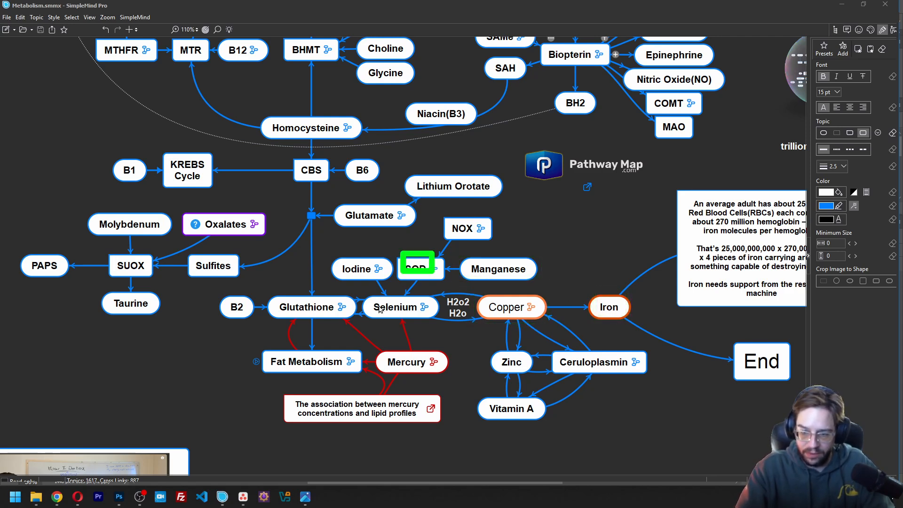
left_click(399, 307)
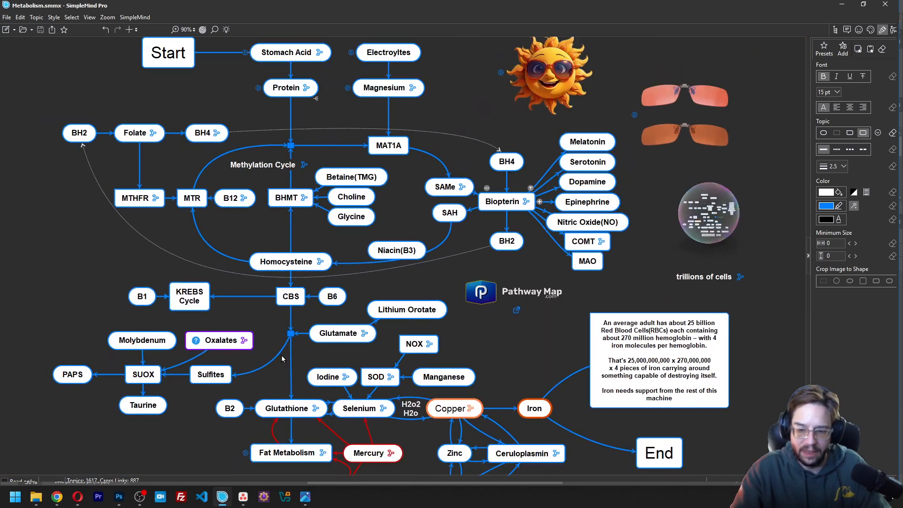
scroll("down", 3)
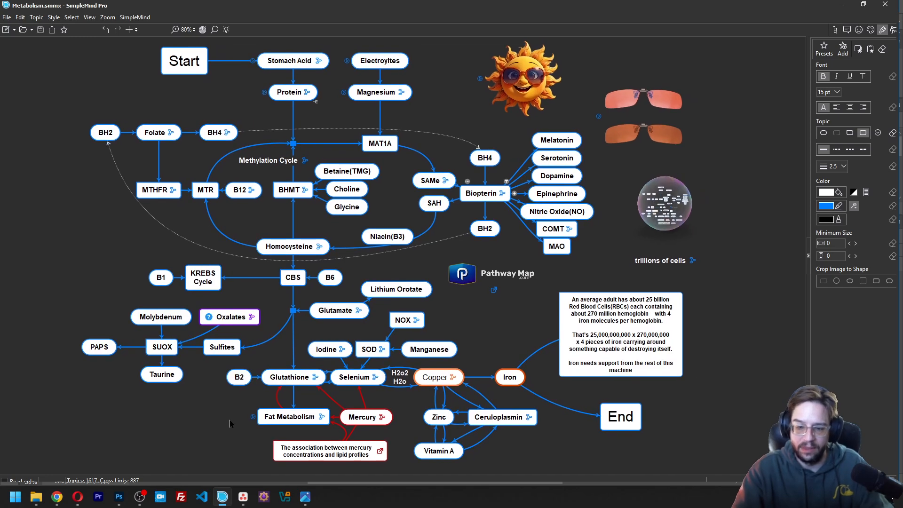
left_click(154, 132)
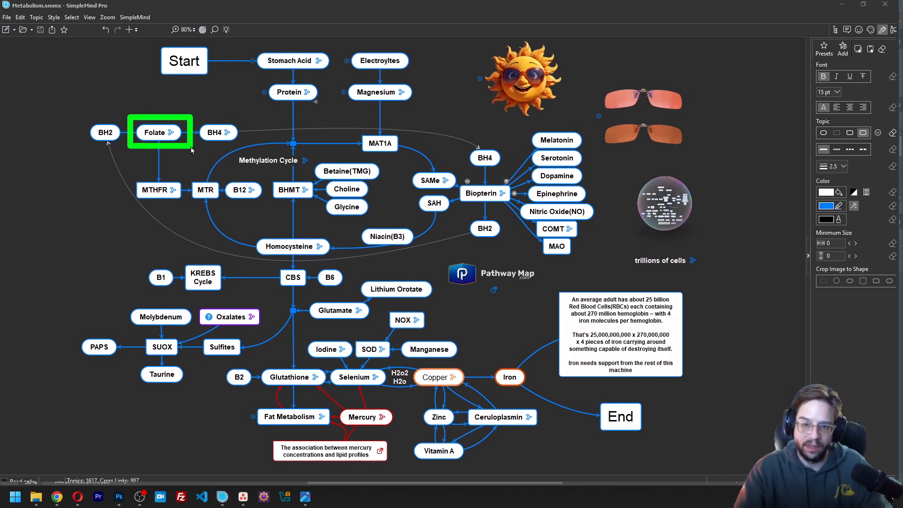
mouse_move(139, 274)
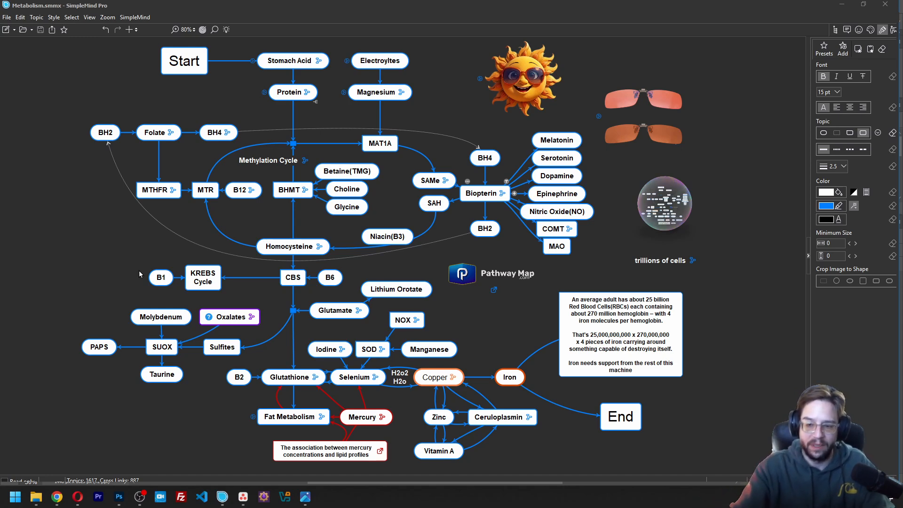
left_click(396, 289)
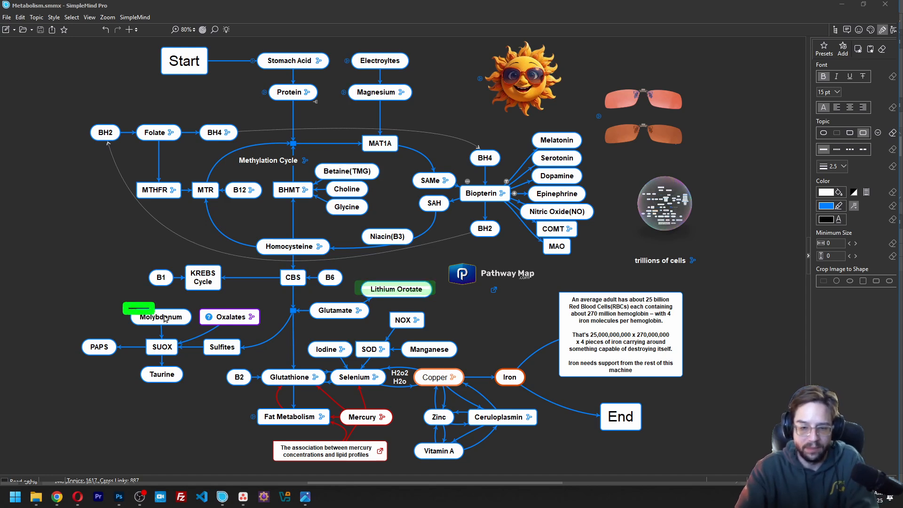
left_click(160, 317)
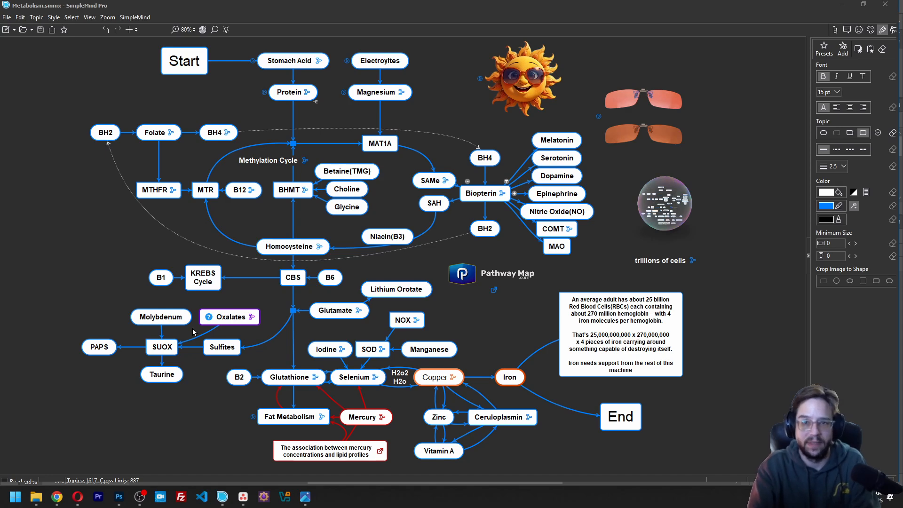
mouse_move(192, 330)
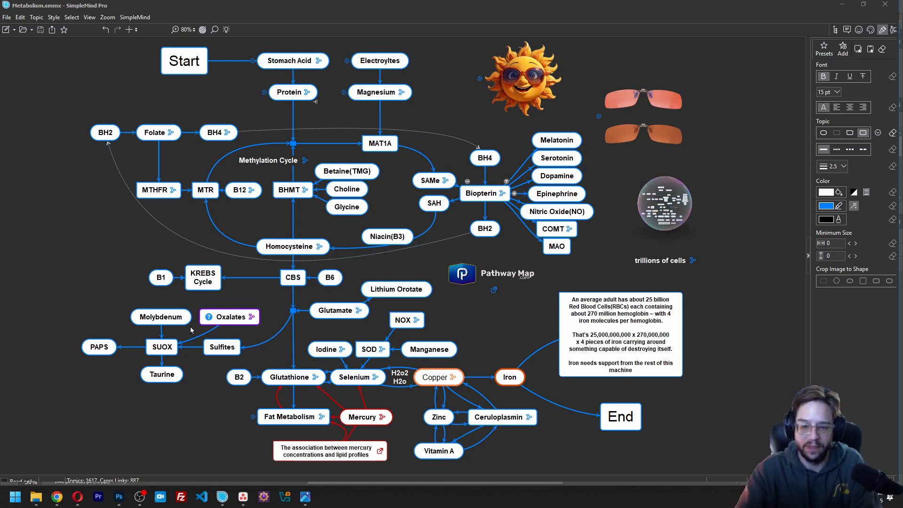
- Zoom out to roughly 6% so every topic cluster of the metabolism map is visible
scroll("down", 3)
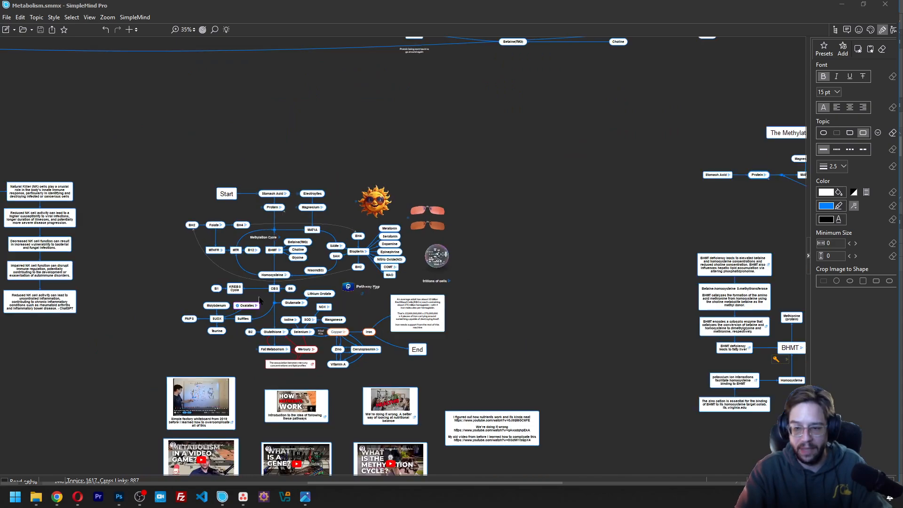
scroll("down", 3)
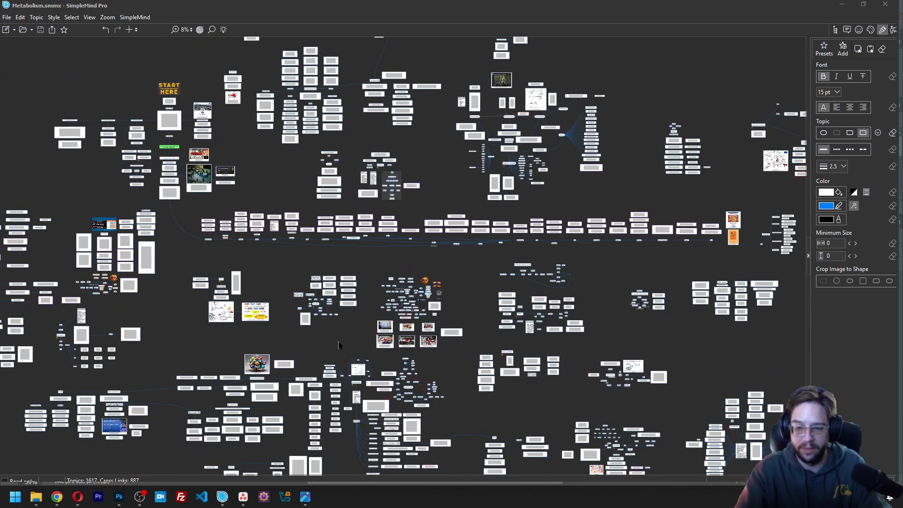
scroll("down", 3)
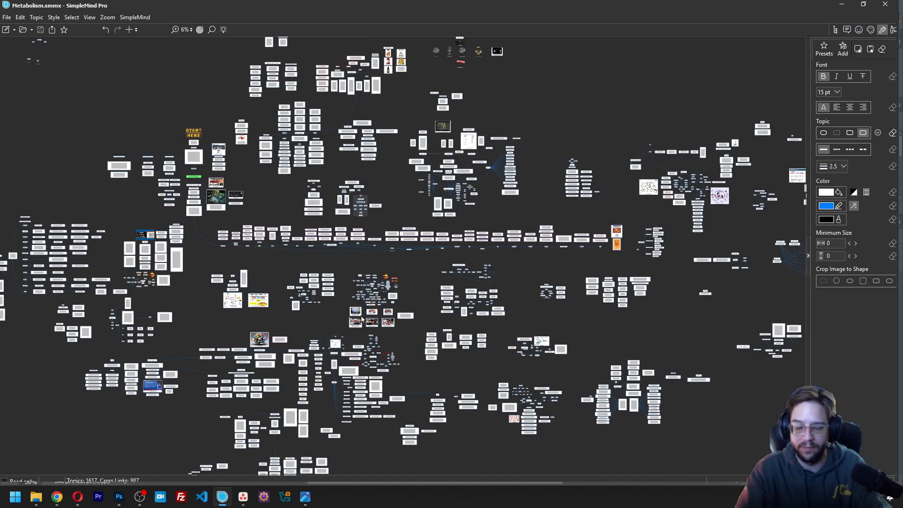
mouse_move(371, 322)
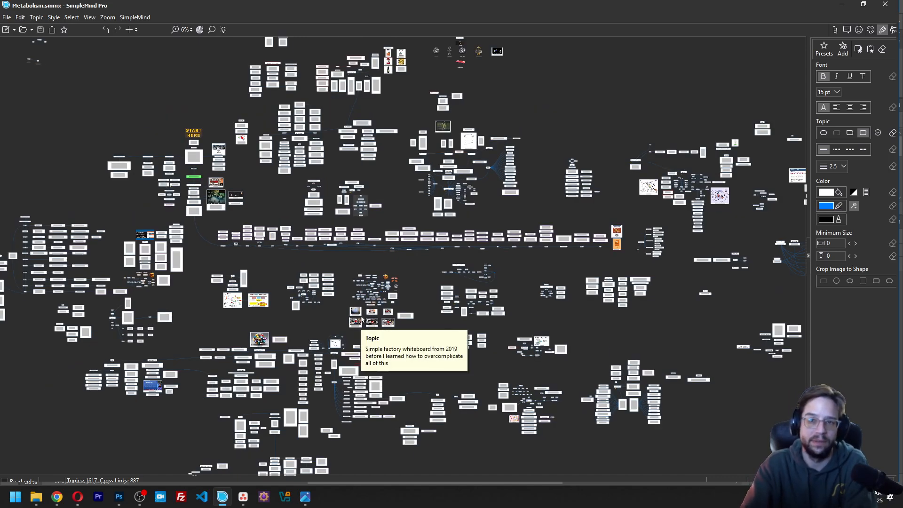
mouse_move(299, 337)
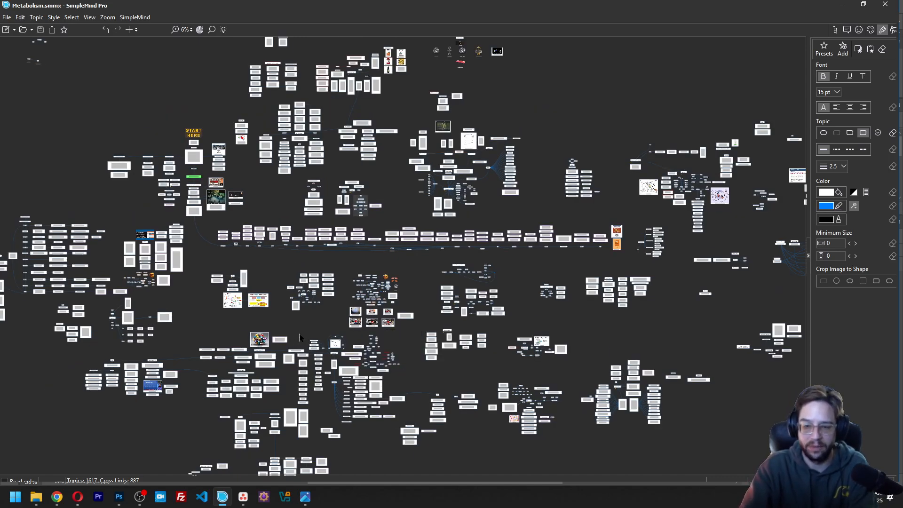
mouse_move(315, 329)
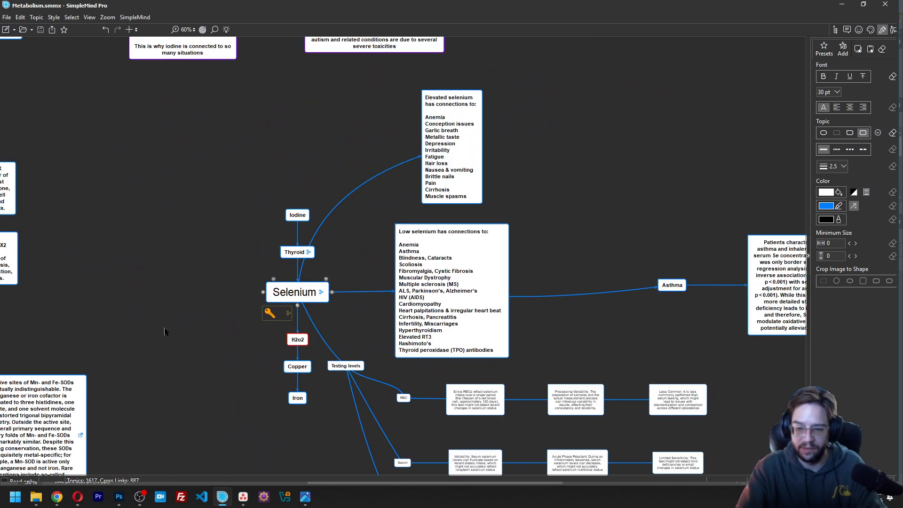
- Zoom into the Selenium branch and pan down to its symptom lists and Testing levels
scroll("down", 3)
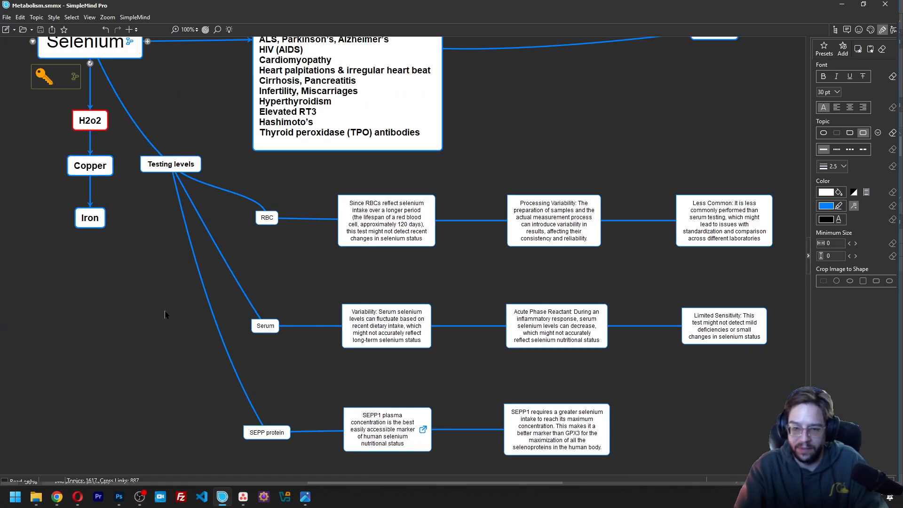
scroll("down", 3)
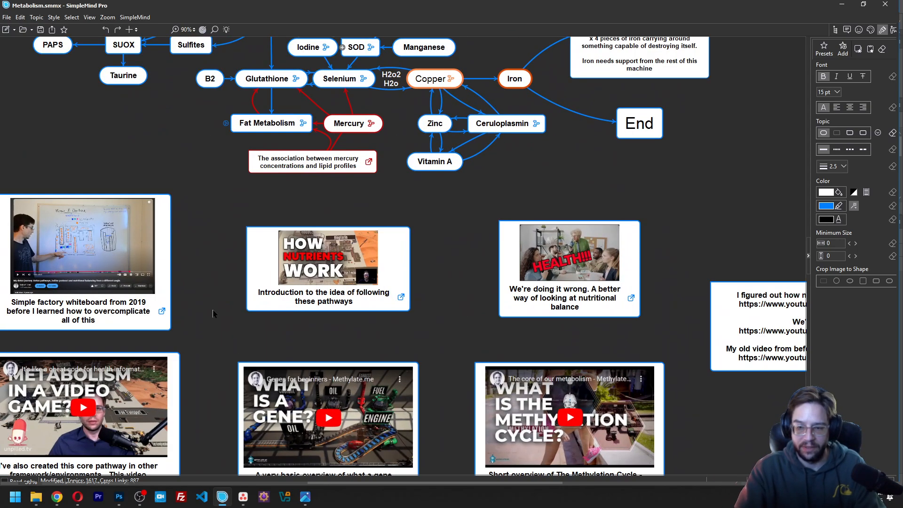
mouse_move(220, 313)
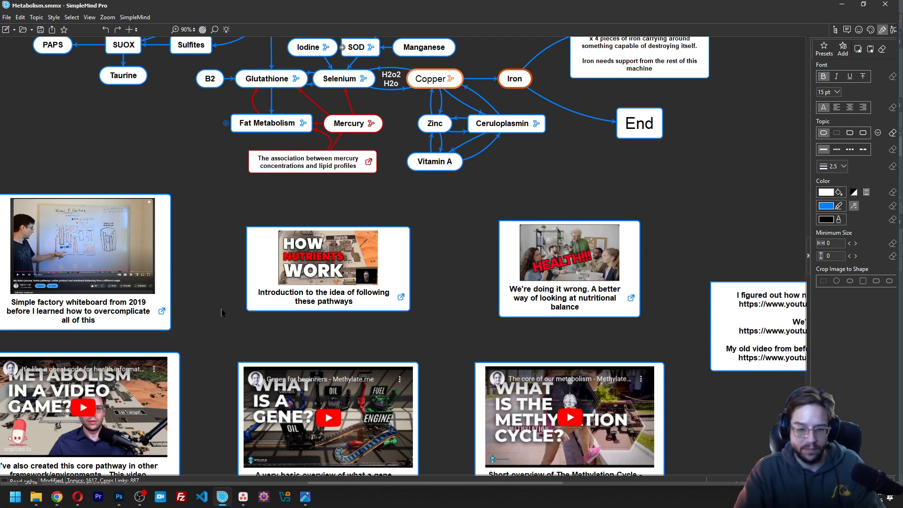